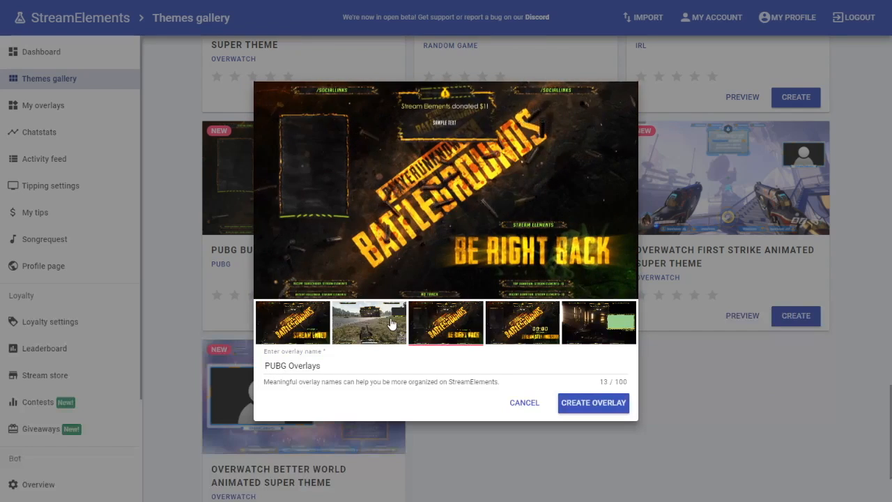
- Dismiss the Create Overlay preview and return to the StreamElements dashboard
left_click(594, 403)
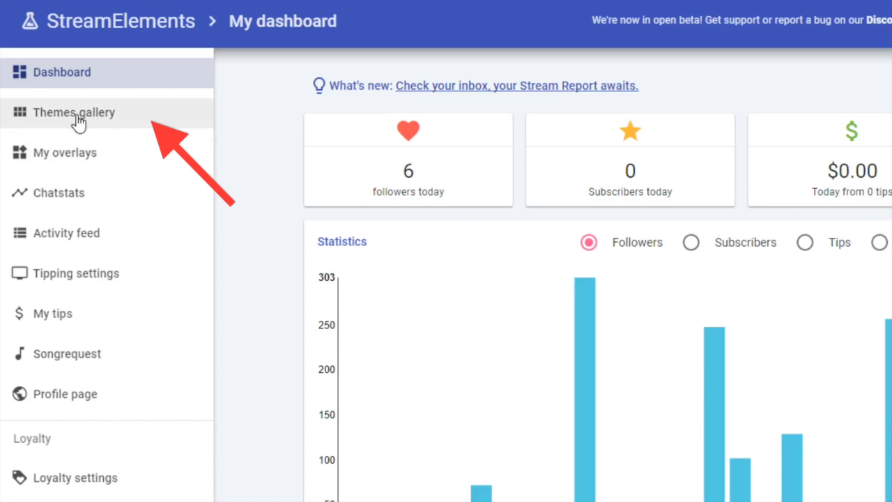
- Sort the Themes gallery by rating and scroll to the PUBG Bullet Rain super theme card
left_click(73, 112)
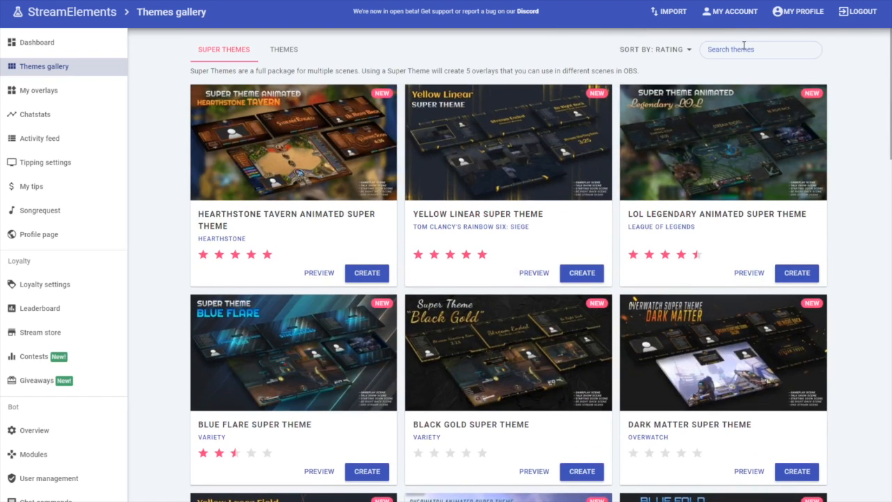
left_click(654, 48)
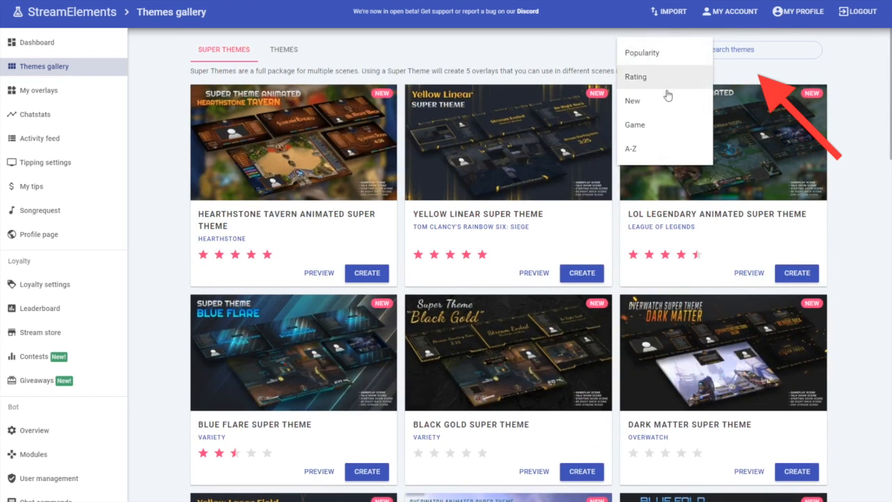
mouse_move(634, 124)
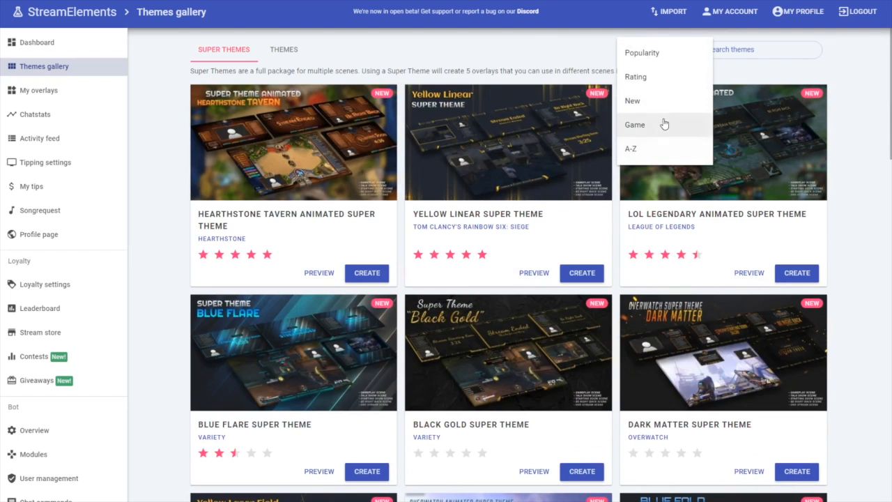
mouse_move(751, 48)
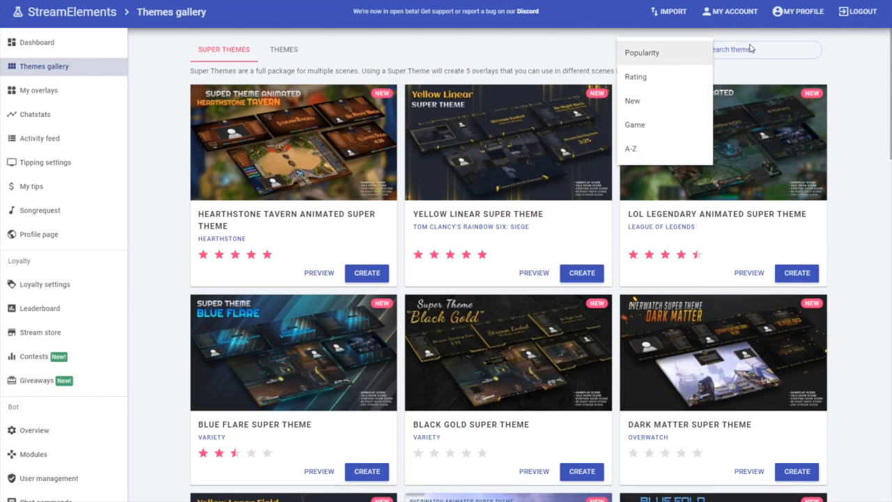
scroll("down", 3)
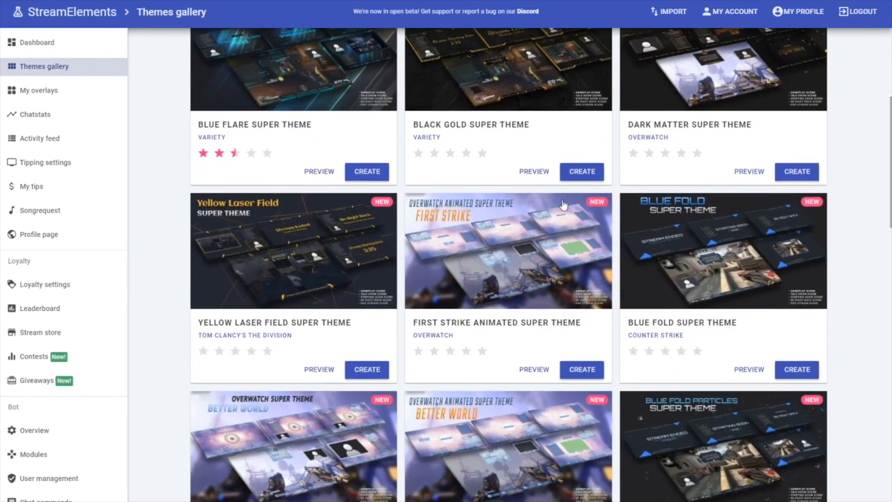
scroll("down", 3)
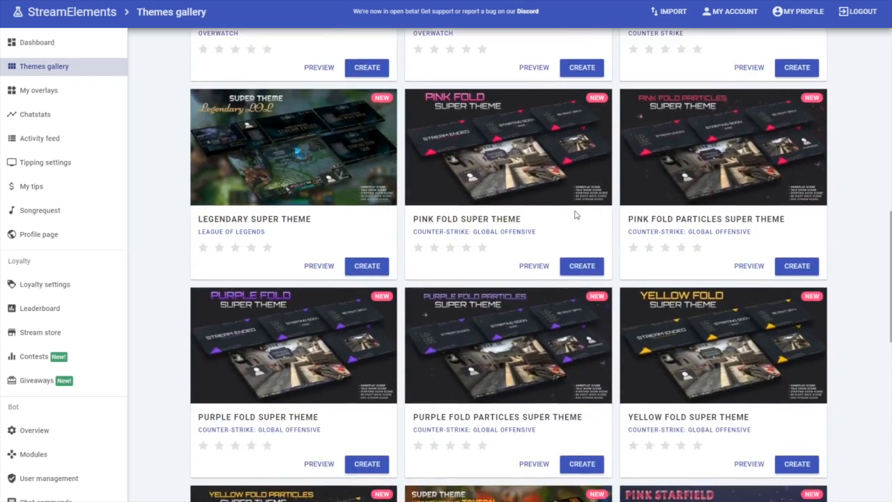
scroll("down", 3)
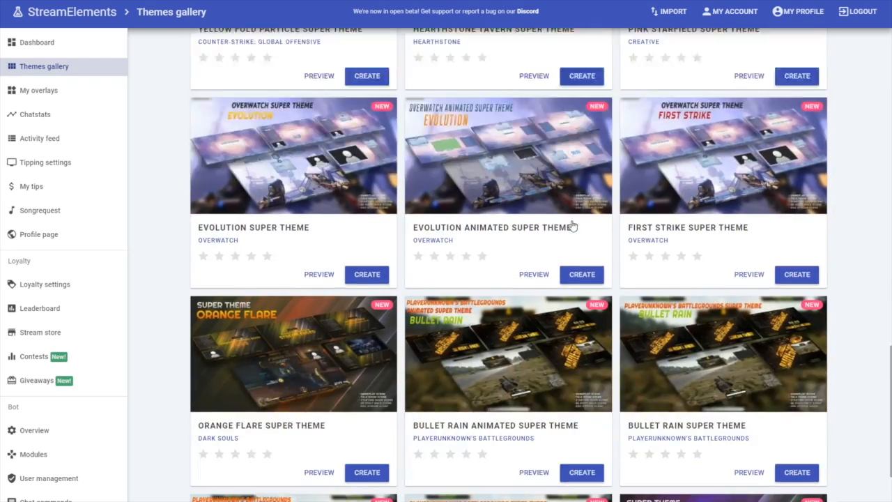
scroll("down", 3)
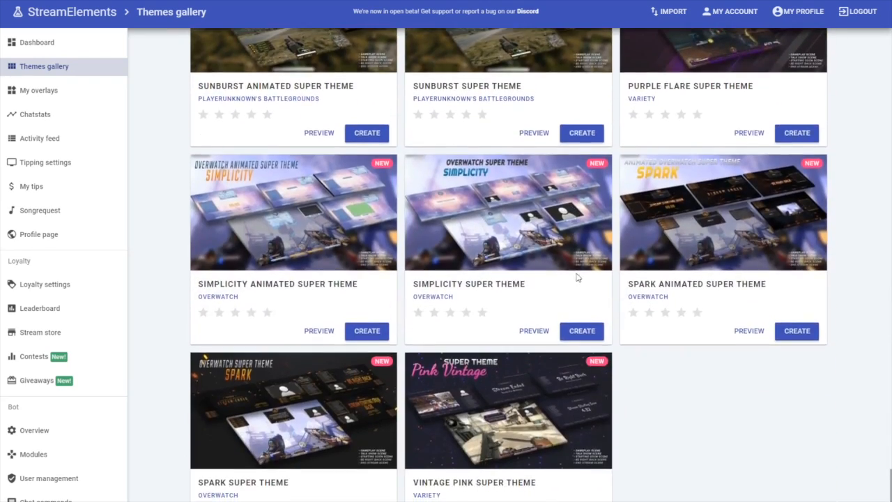
scroll("down", 3)
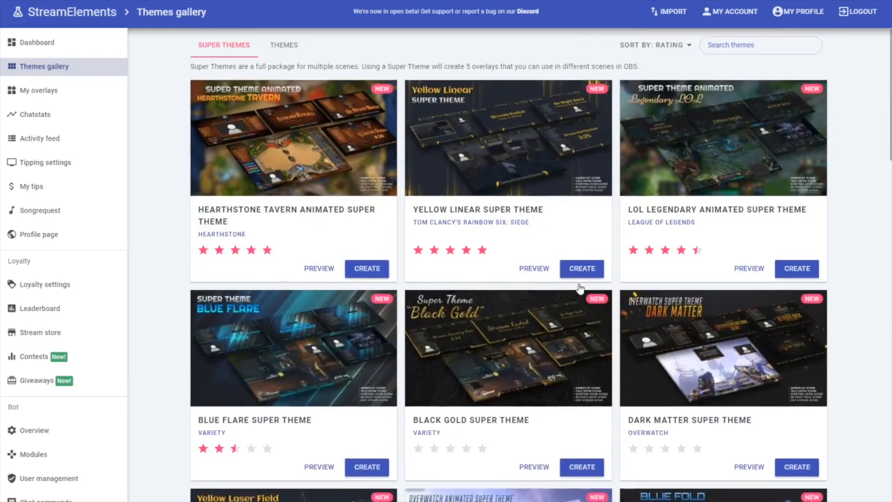
scroll("down", 3)
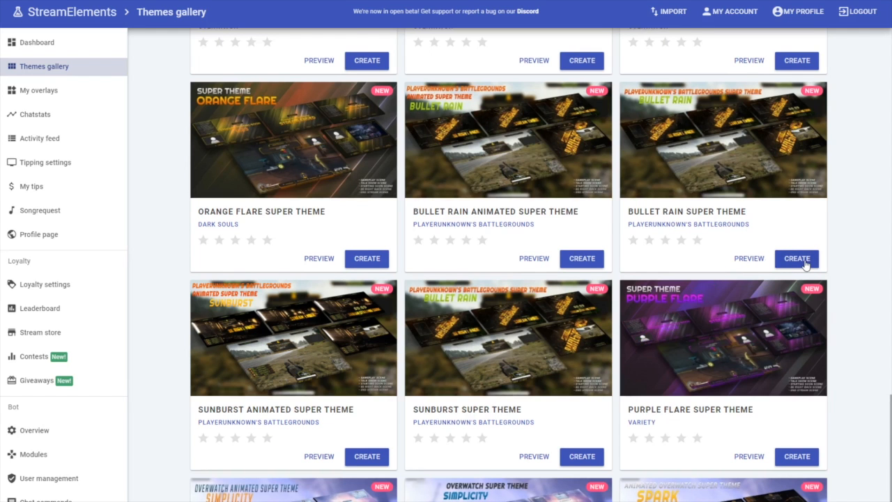
- Create the Bullet Rain super theme's overlays under the name 'PubG SuperTheme'
left_click(796, 258)
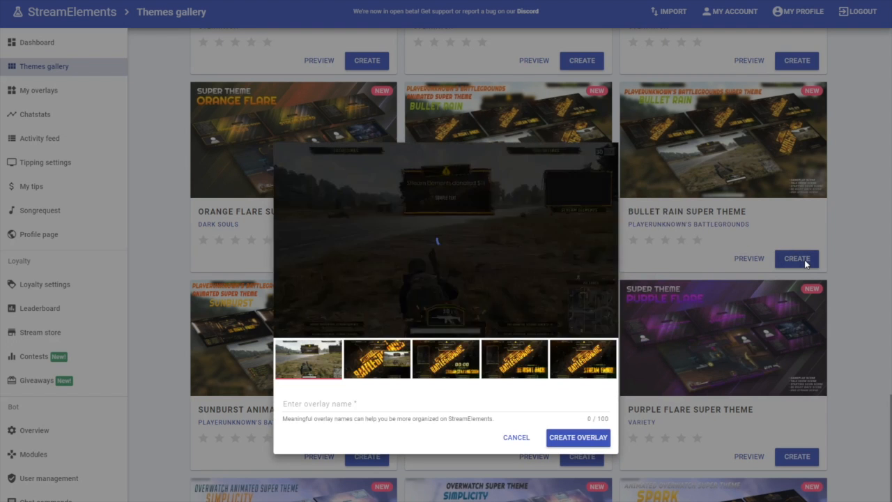
left_click(377, 358)
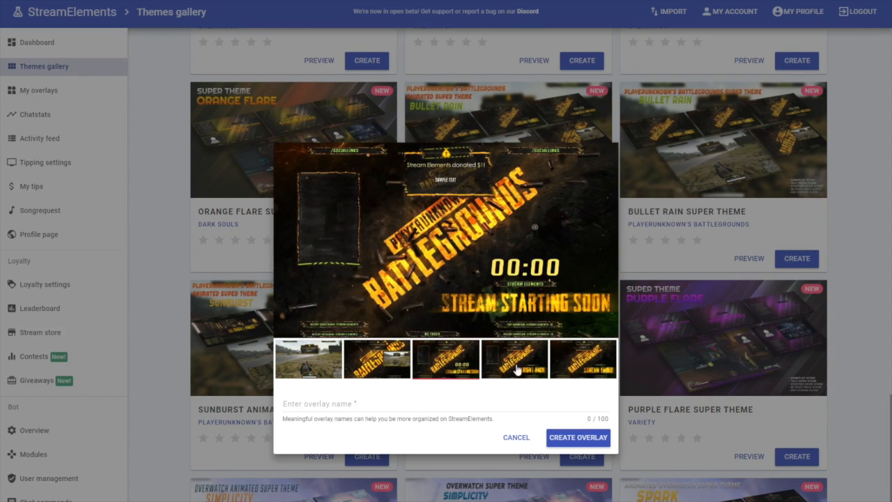
left_click(583, 358)
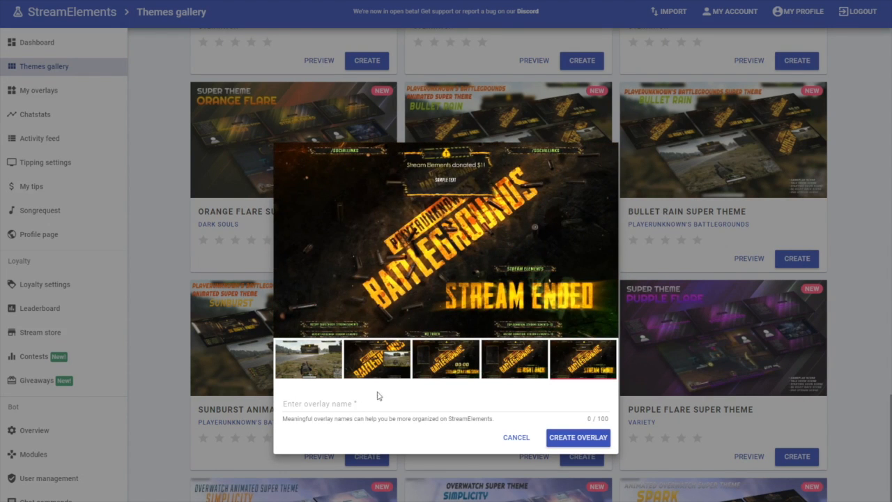
type("PubG SuperTheme")
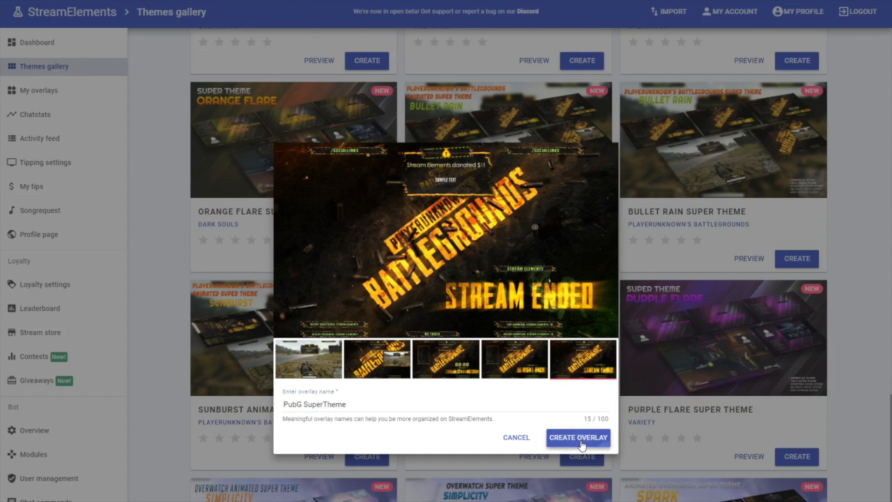
left_click(577, 437)
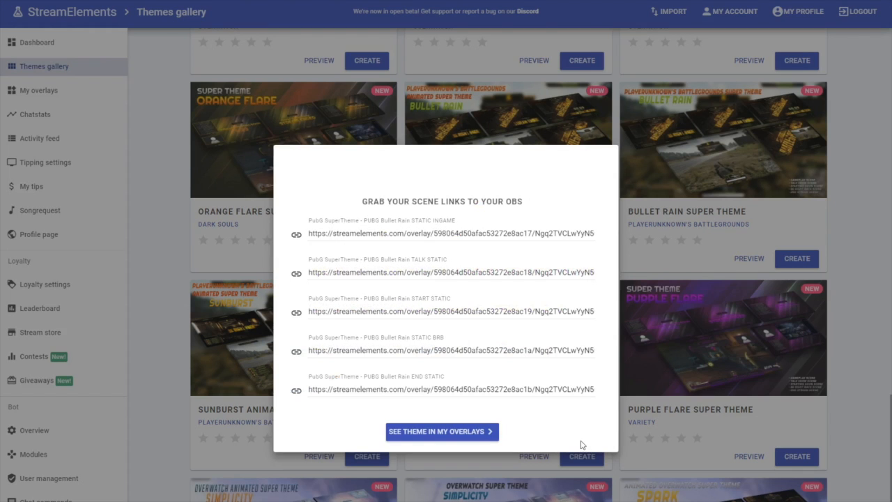
mouse_move(334, 249)
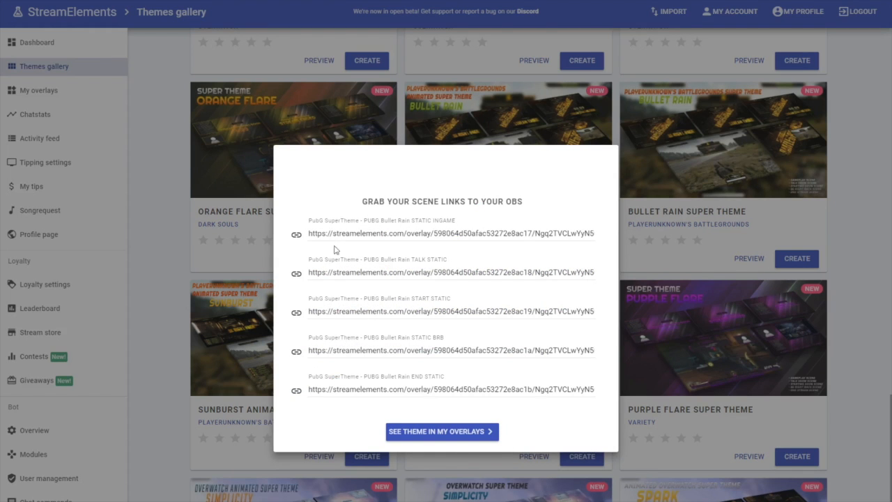
mouse_move(258, 192)
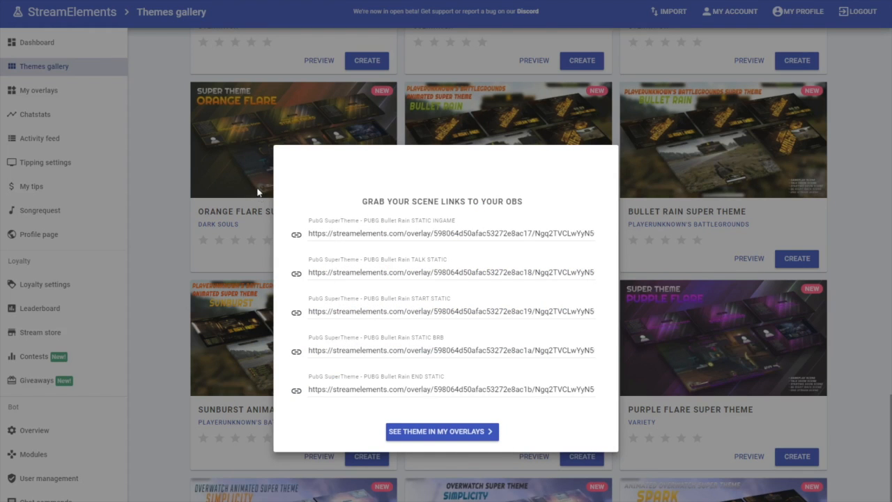
mouse_move(268, 421)
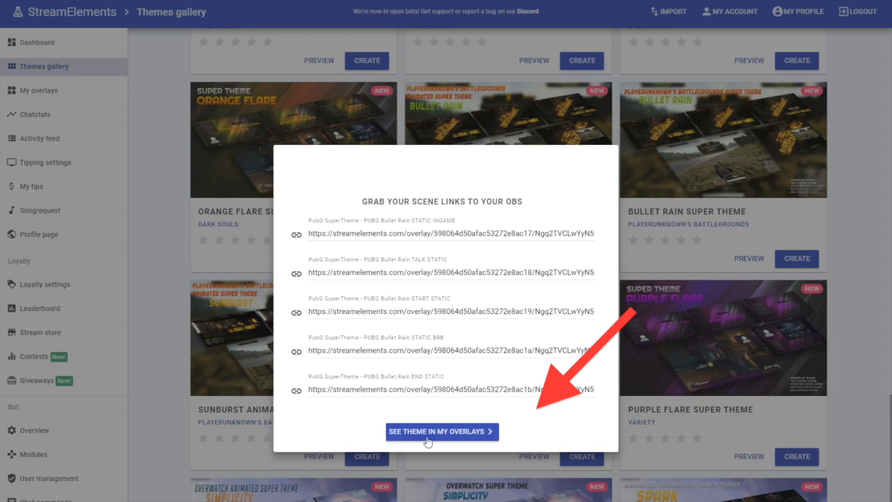
- Go from the scene-links popup to My overlays listing the new Bullet Rain overlays
left_click(442, 432)
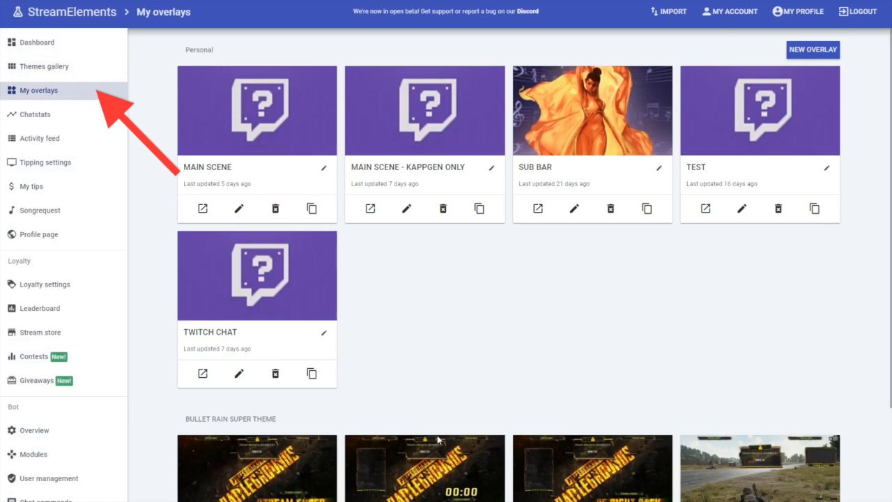
- Set the End overlay's social name widget message to 'YourName' and save the overlay
scroll("down", 3)
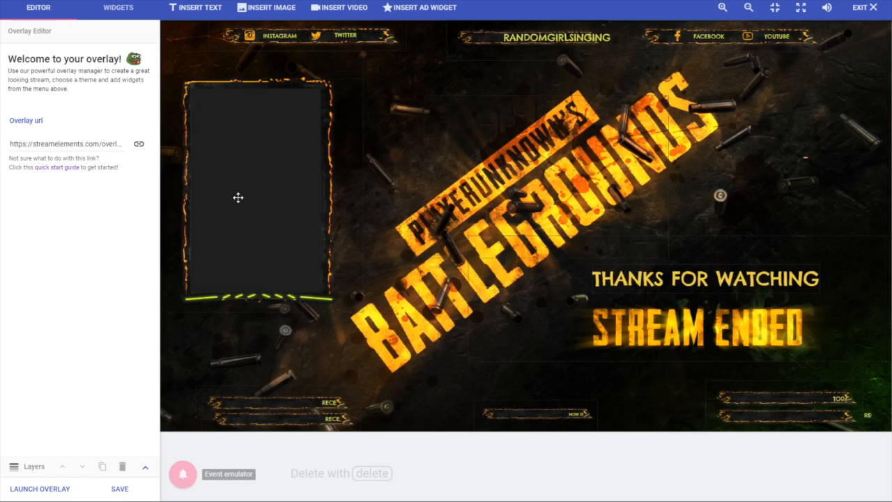
left_click(278, 36)
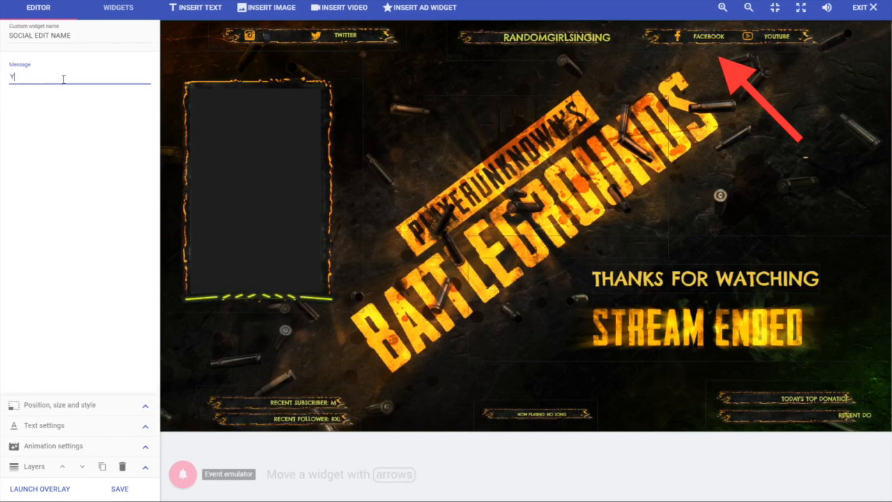
type("YourName")
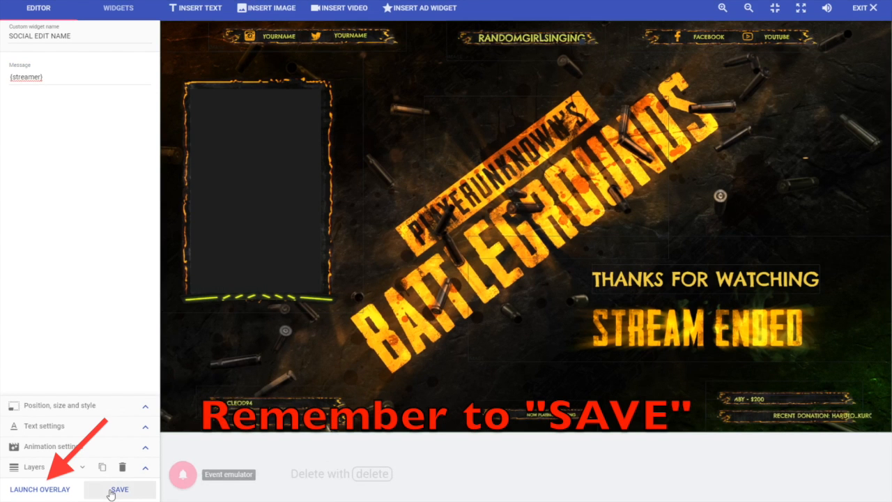
left_click(39, 488)
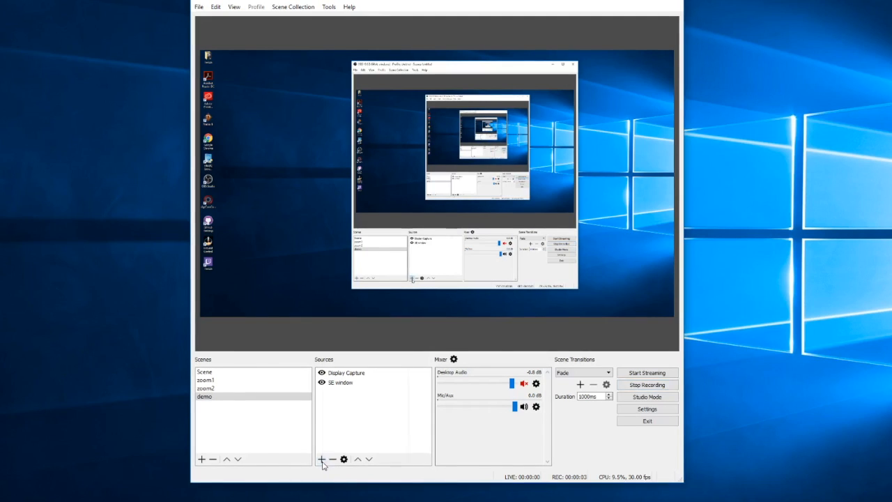
- Add a browser source with the overlay URL sized 1920 wide by 1080 high
left_click(321, 459)
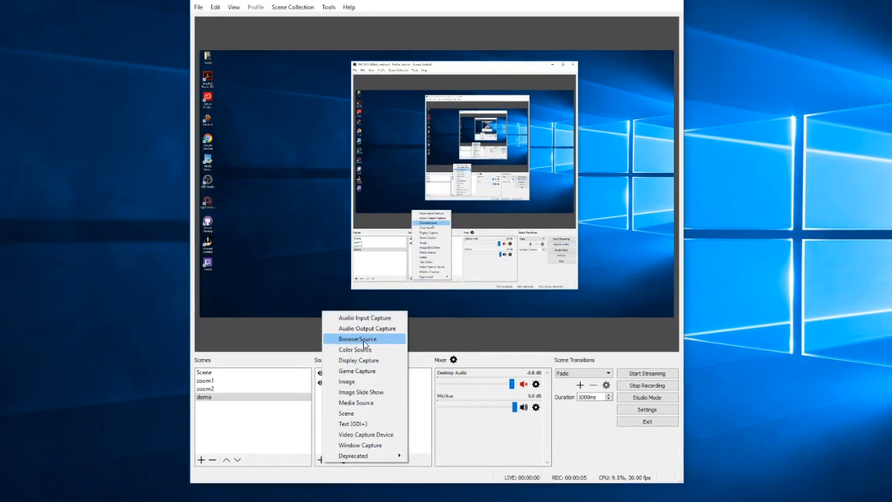
left_click(357, 339)
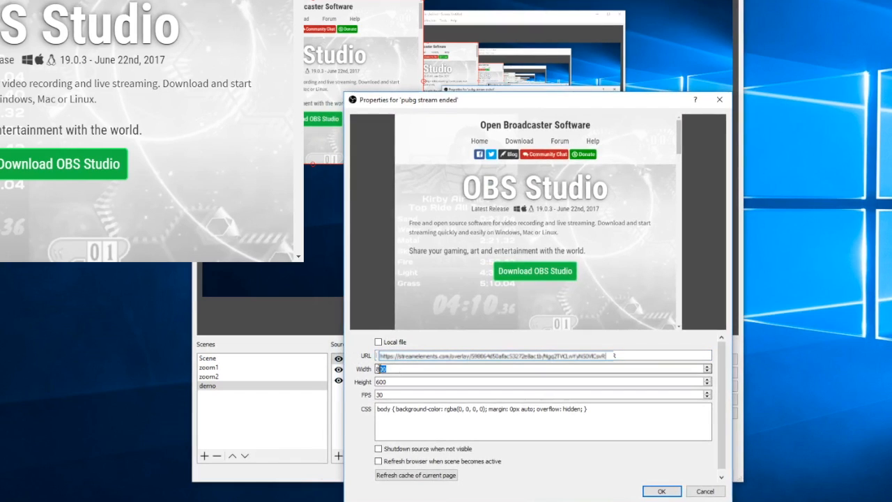
type("1")
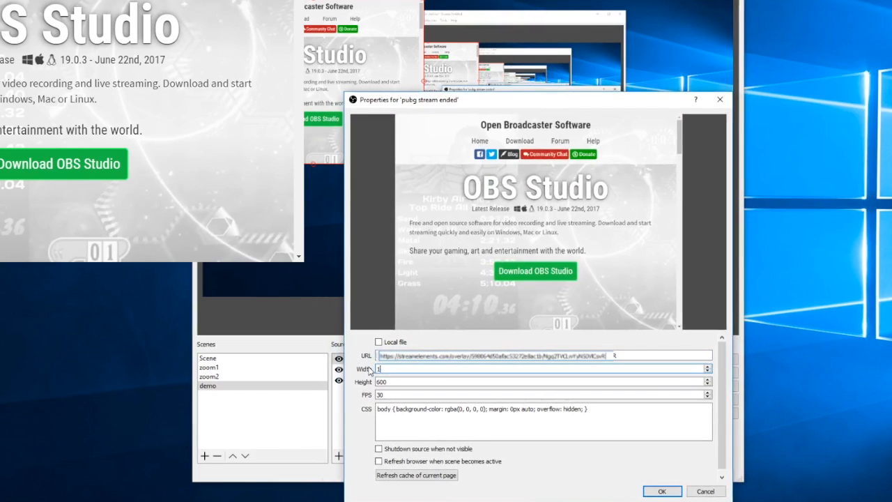
type("1920")
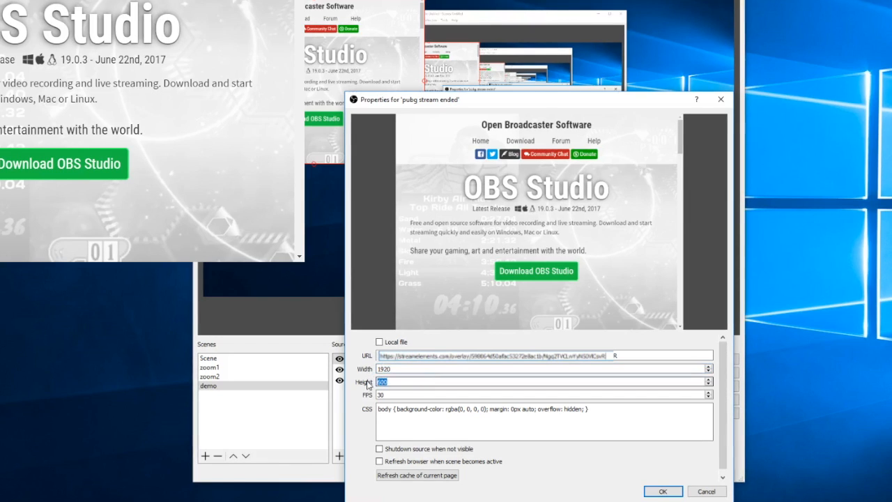
type("108")
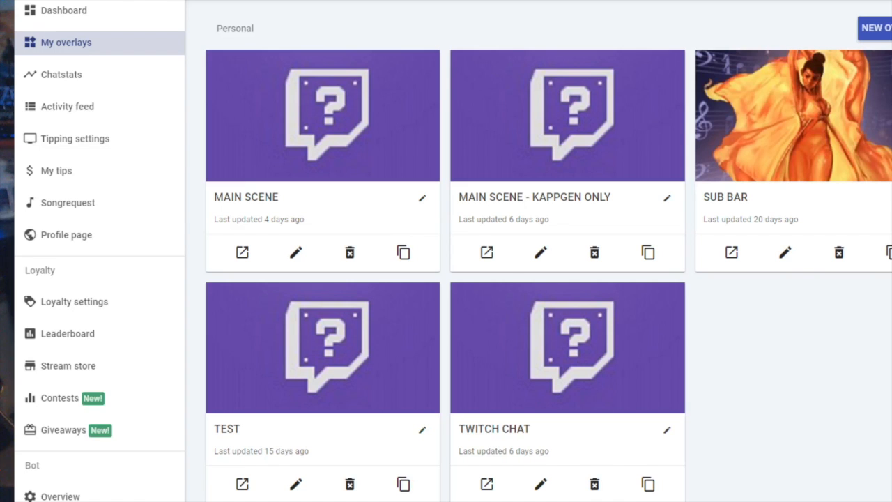
- Check in Edit overlay that the 'main scene' overlay's resolution is 1080p
left_click(421, 196)
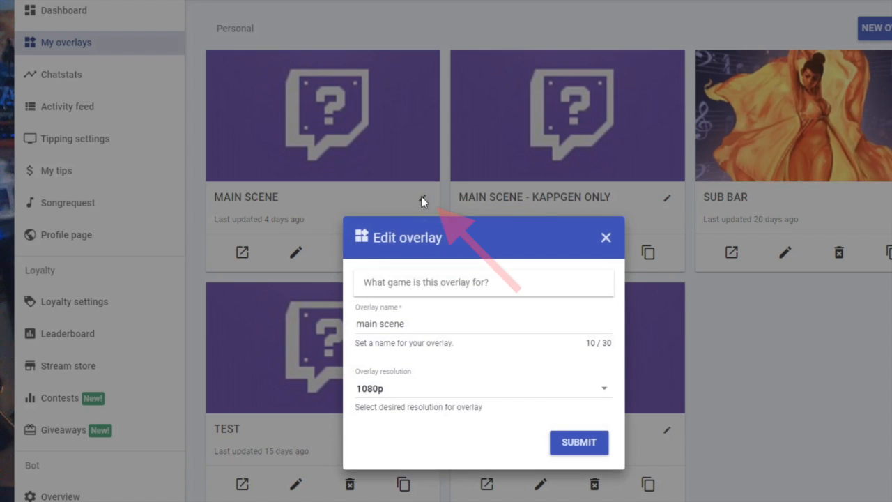
mouse_move(600, 394)
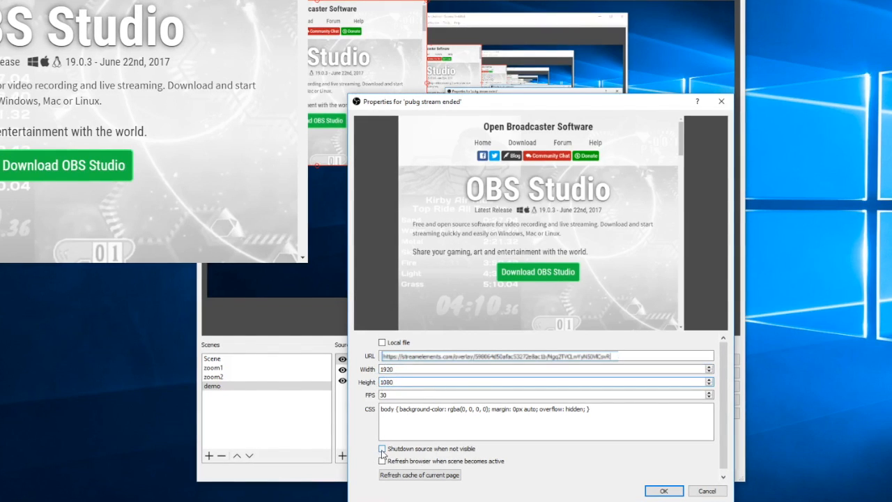
- Enable 'Shutdown source when not visible' and confirm the pubg stream ended source
left_click(382, 449)
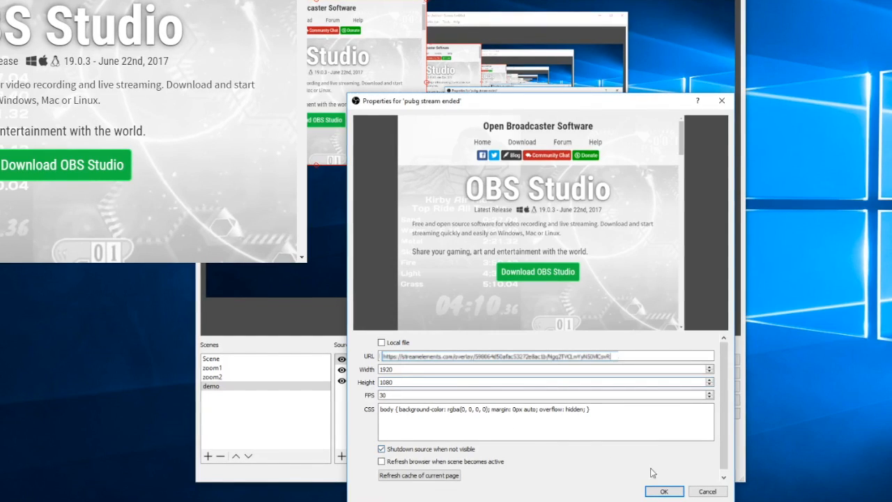
left_click(664, 491)
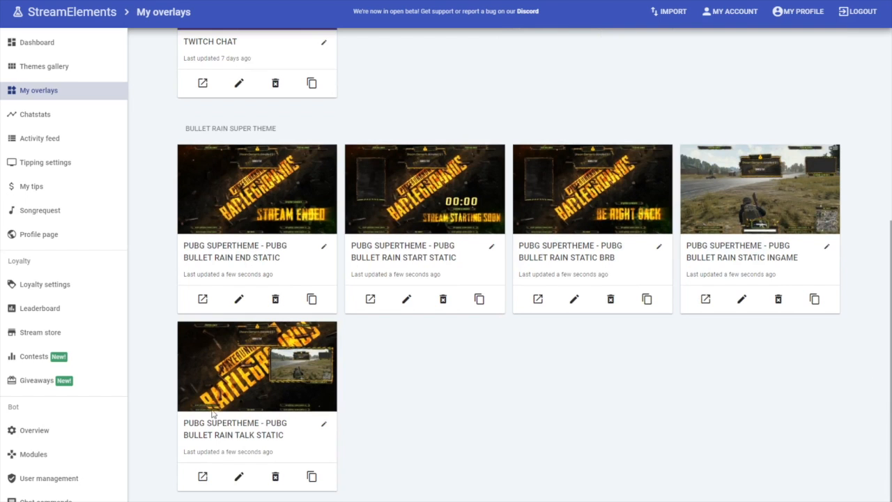
mouse_move(753, 223)
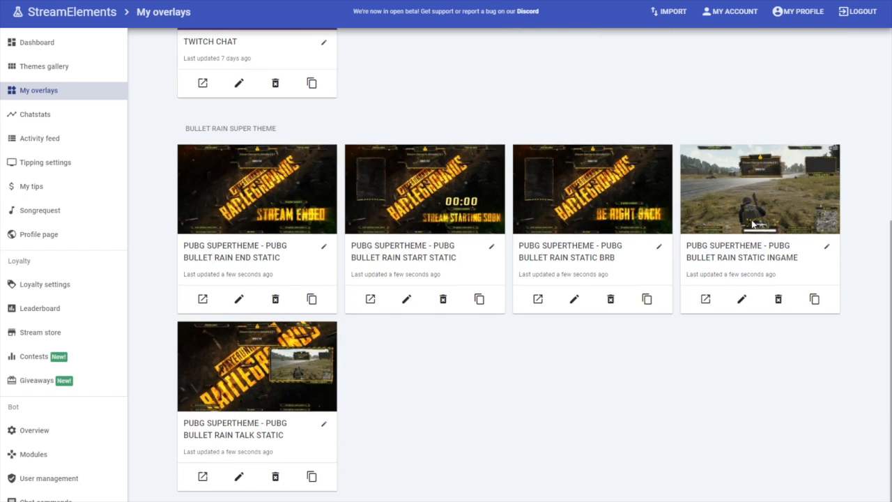